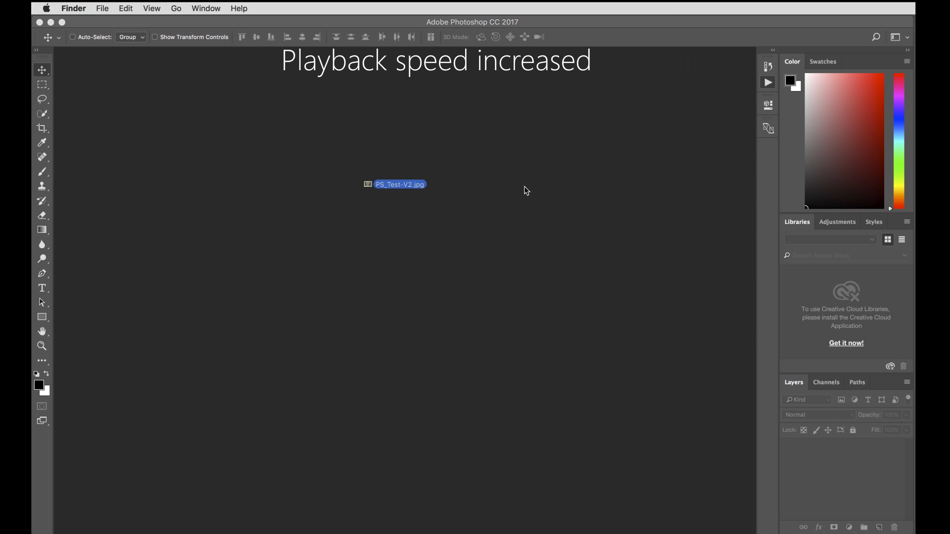
Open PS_Test-V2.jpg and play the PS Radial Blur Test action on it.
double_click(399, 184)
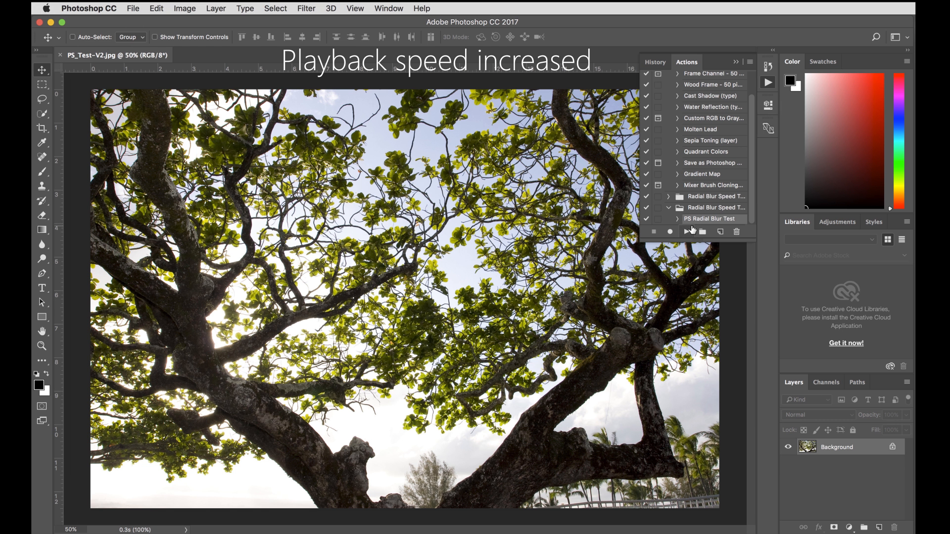
left_click(686, 231)
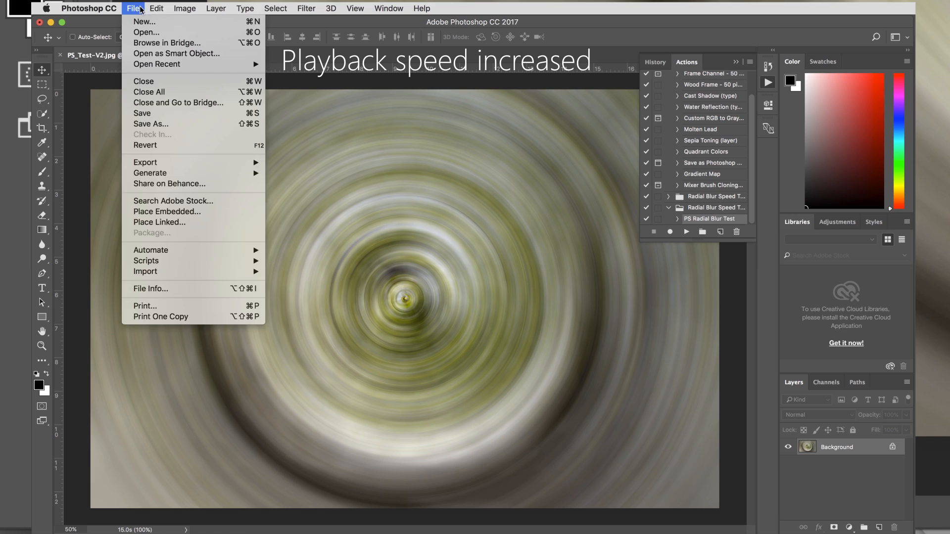
Revert the tree photo to its saved state and replay PS Radial Blur Test.
left_click(89, 8)
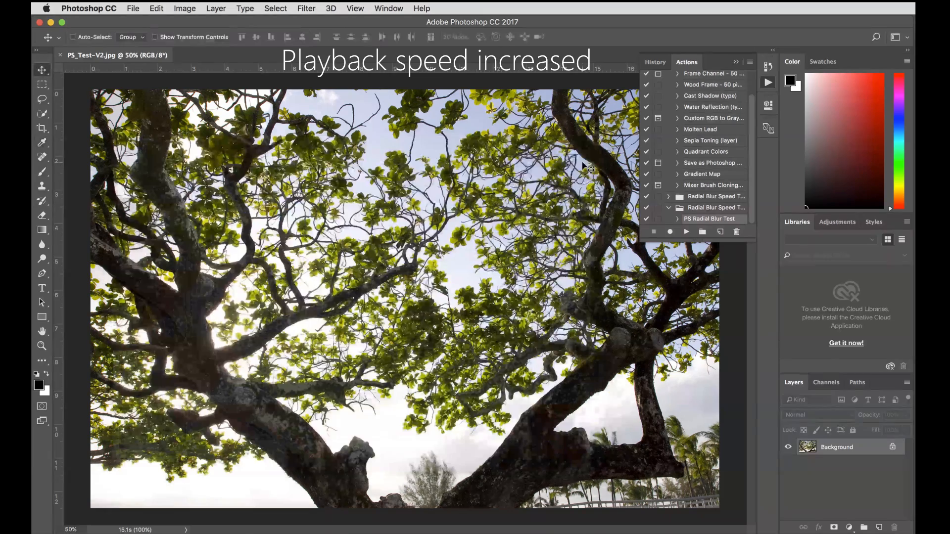
left_click(89, 8)
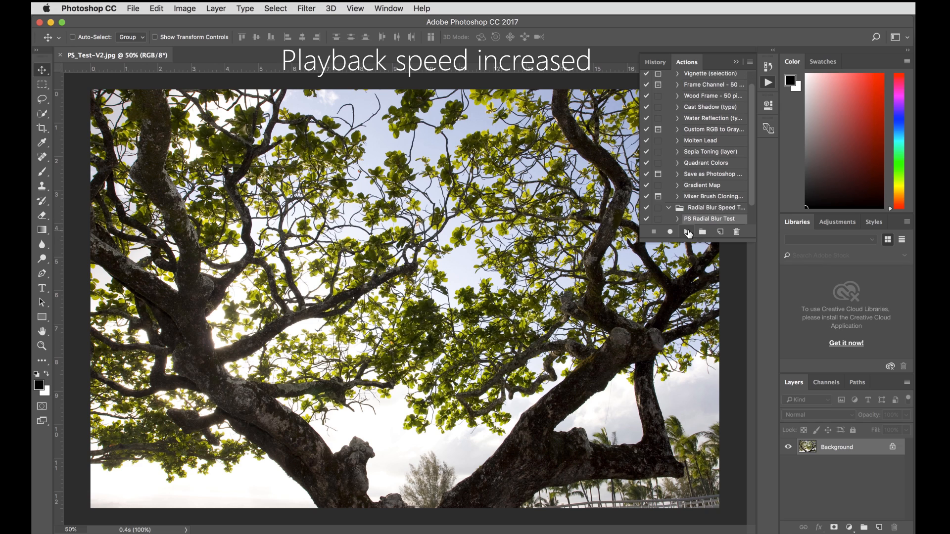
left_click(686, 232)
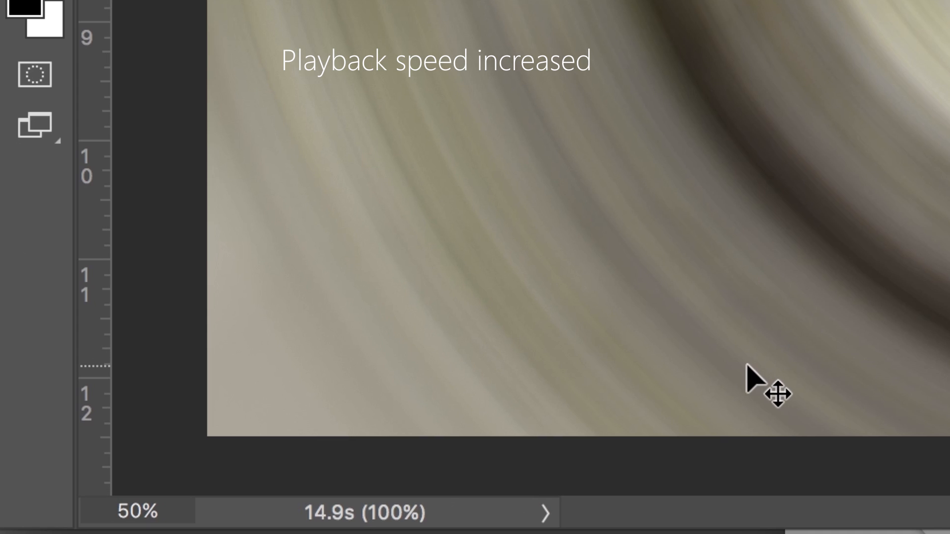
mouse_move(823, 342)
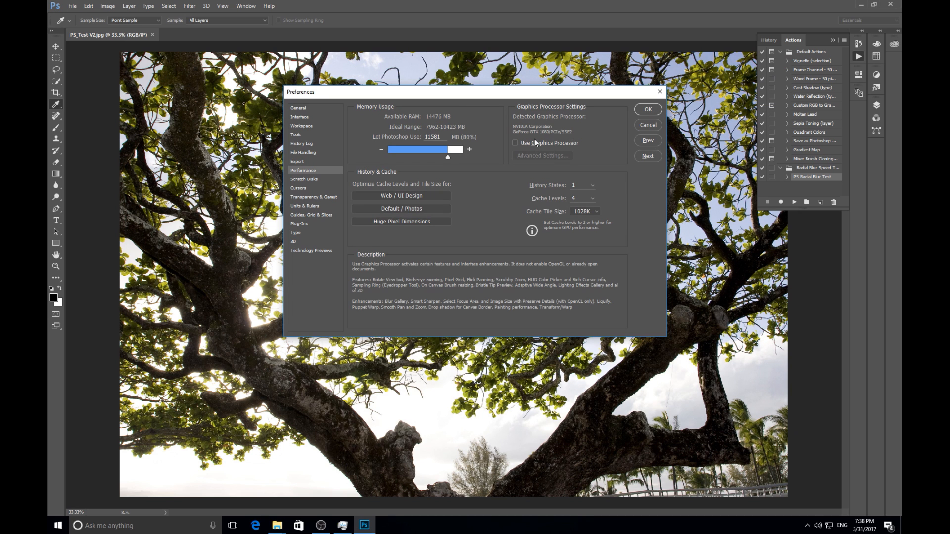
Confirm Performance preferences with Use Graphics Processor unchecked, then play PS Radial Blur Test.
left_click(647, 109)
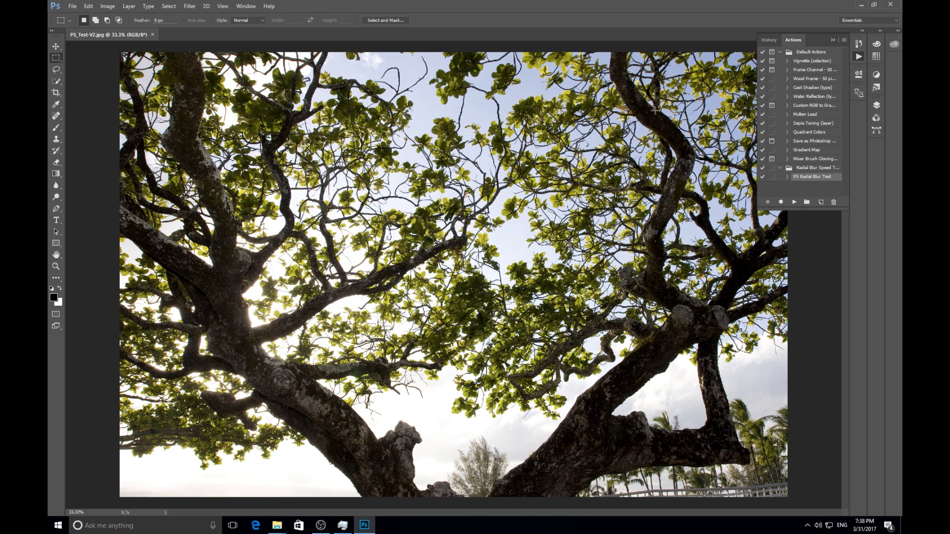
left_click(793, 203)
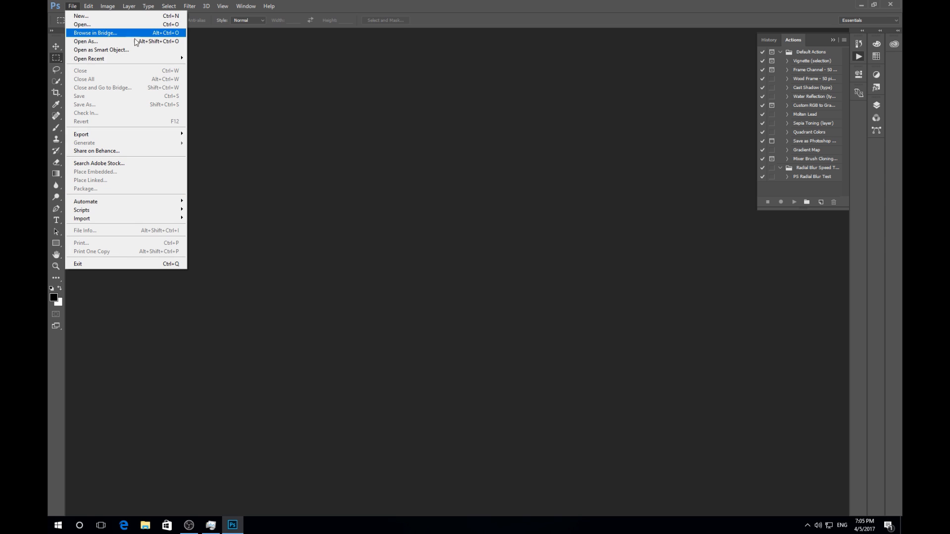
Reopen PS_Test-V2.jpg and bring up Edit > Preferences > Performance.
left_click(88, 6)
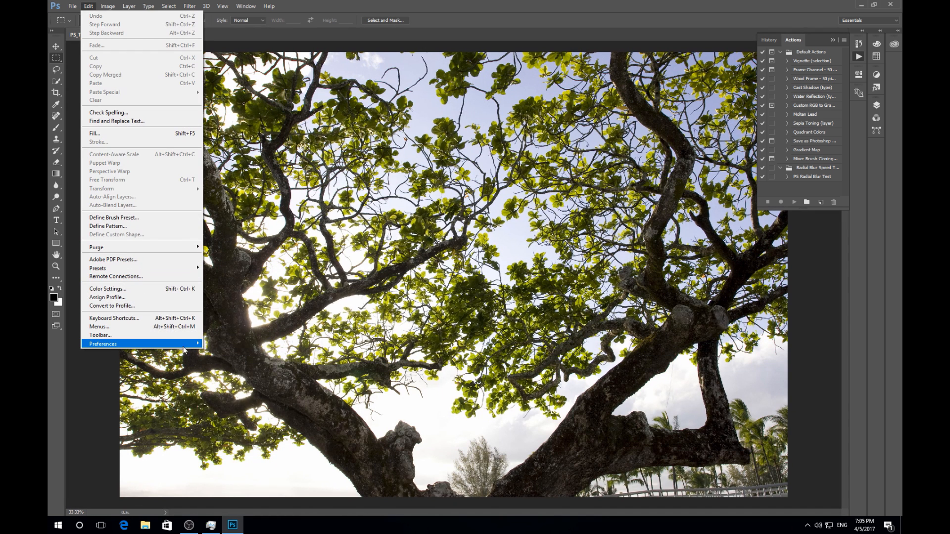
left_click(103, 343)
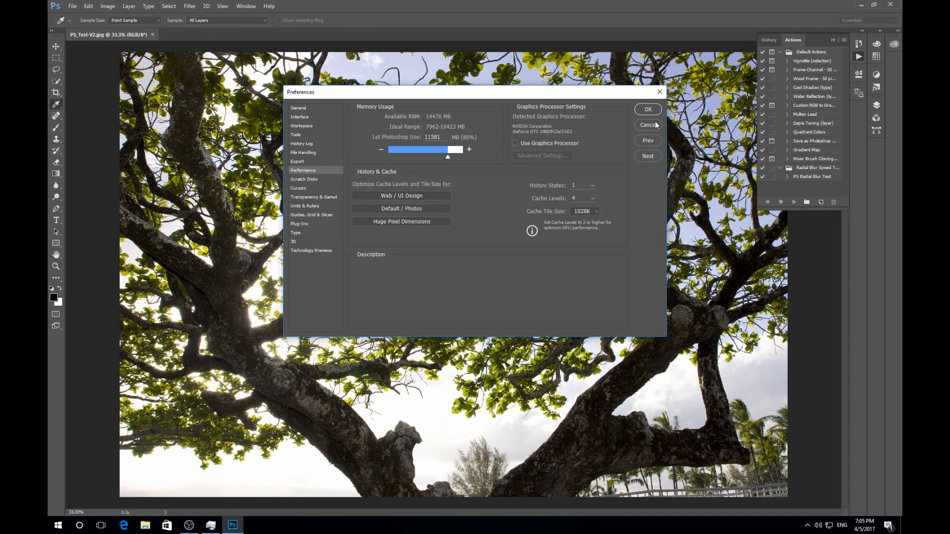
left_click(647, 124)
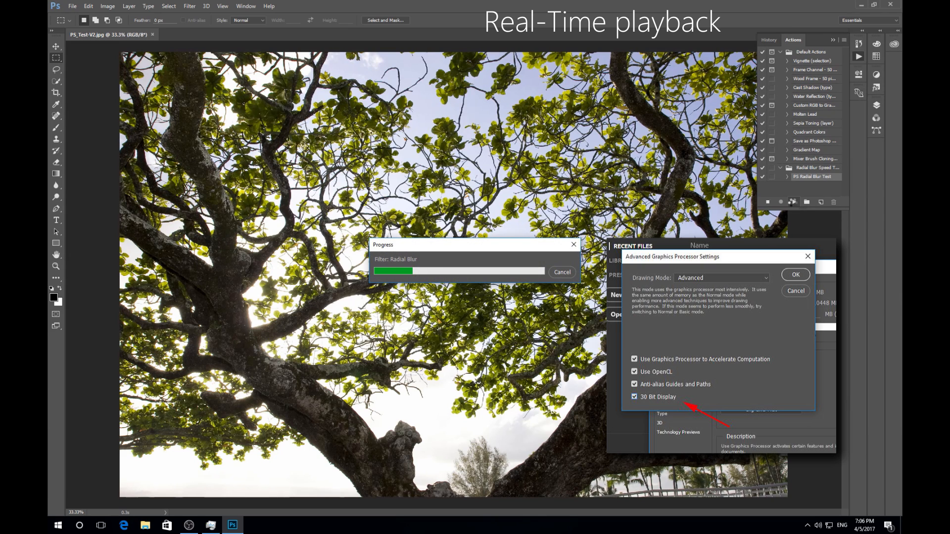
Play PS Radial Blur Test and watch the Radial Blur progress bar.
left_click(795, 274)
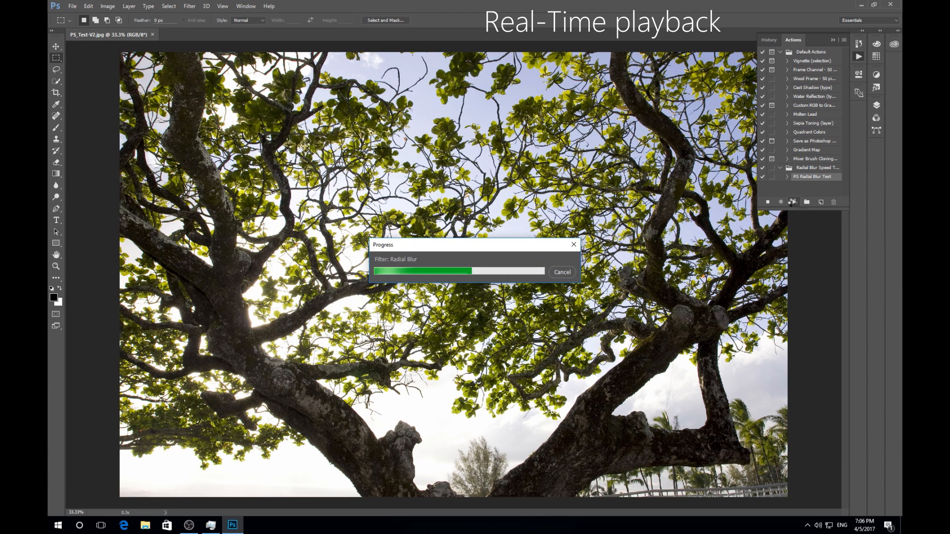